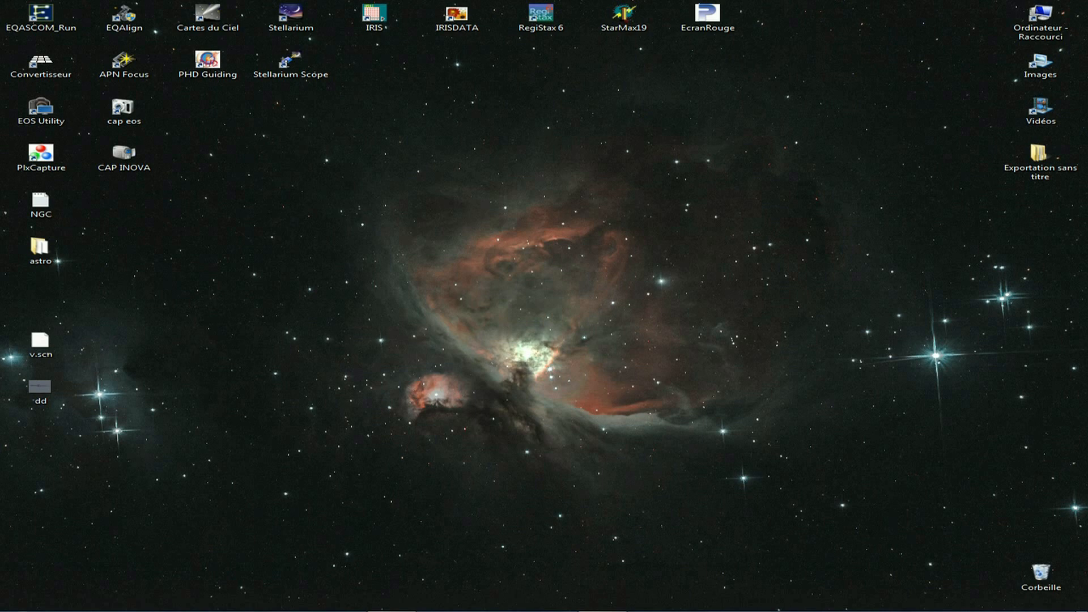
# Launch Stellarium from its desktop shortcut
pyautogui.click(290, 64)
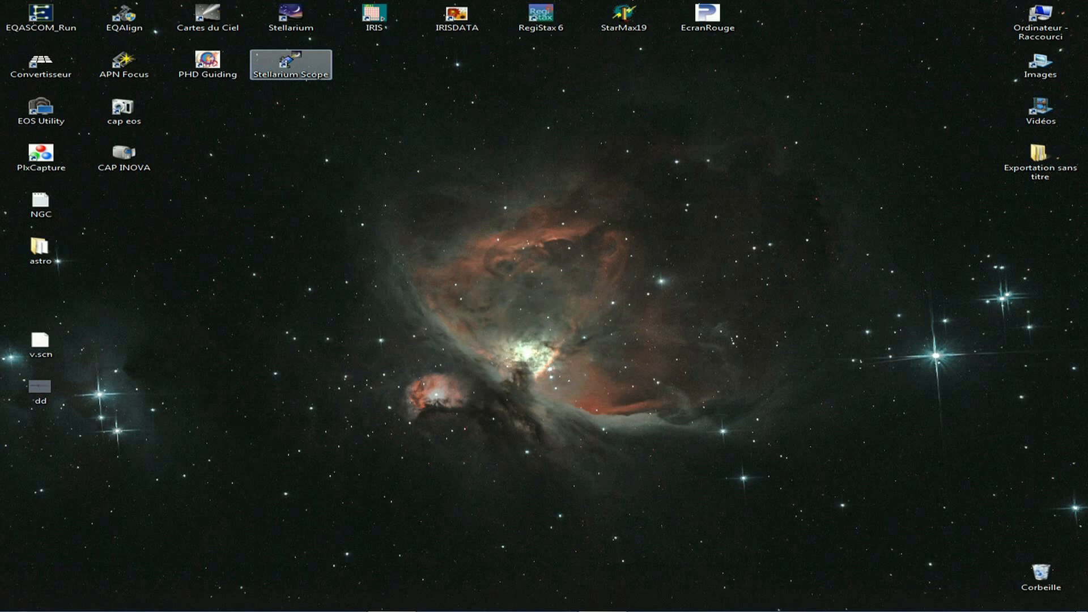
pyautogui.doubleClick(290, 13)
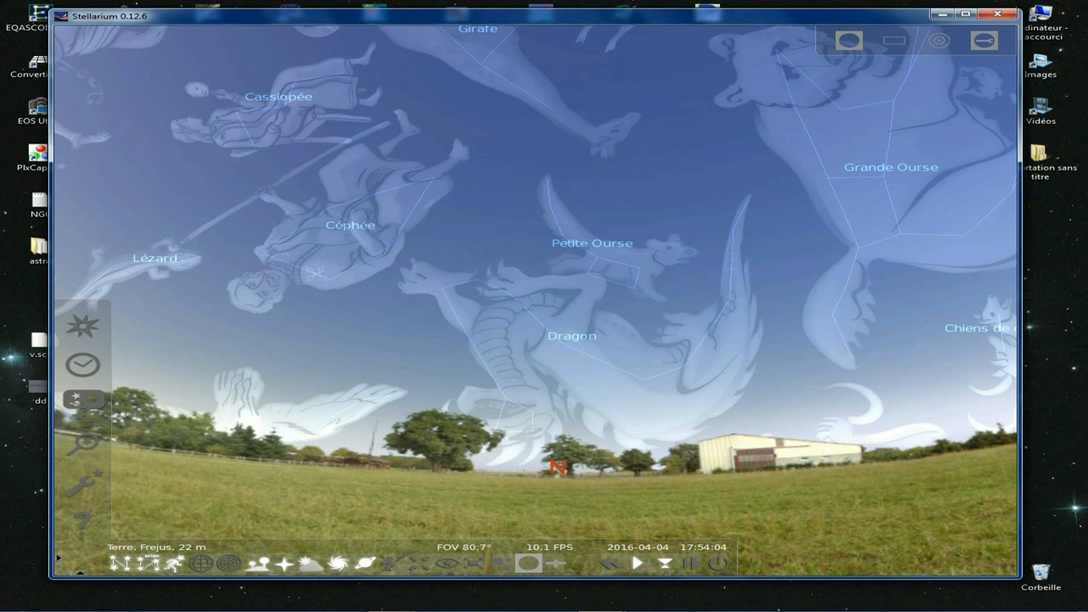
# Set Contrôle Téléscope to load at startup and begin adding a new telescope
pyautogui.click(83, 482)
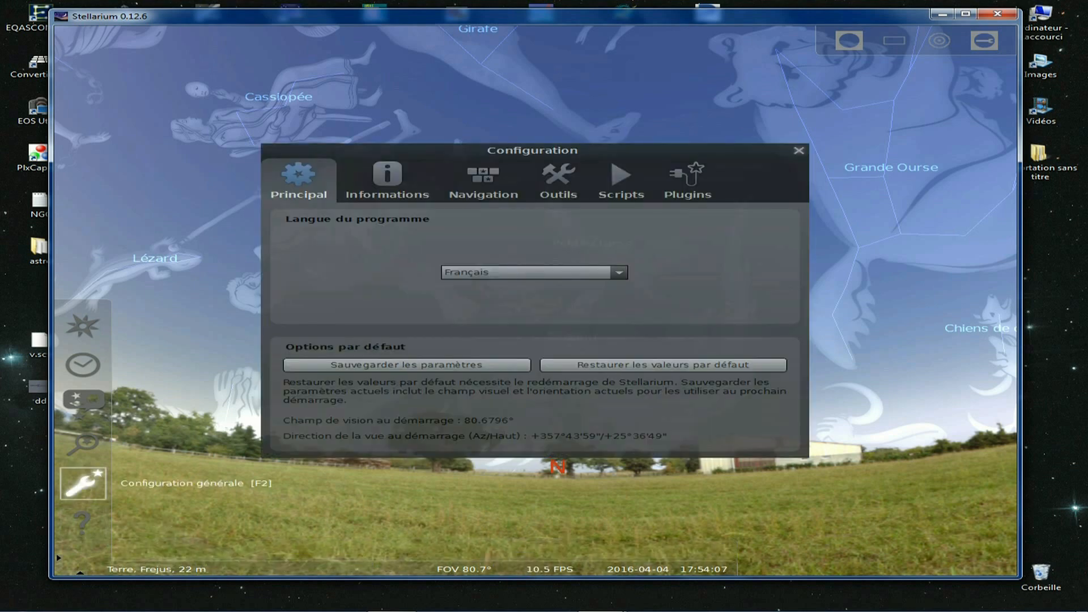
pyautogui.click(686, 179)
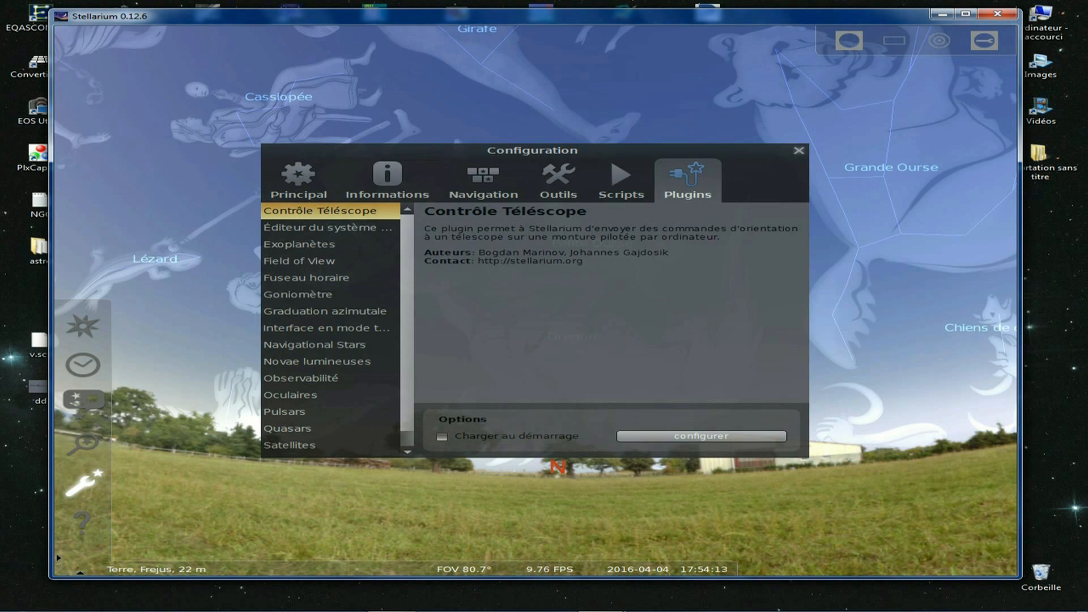
pyautogui.click(442, 436)
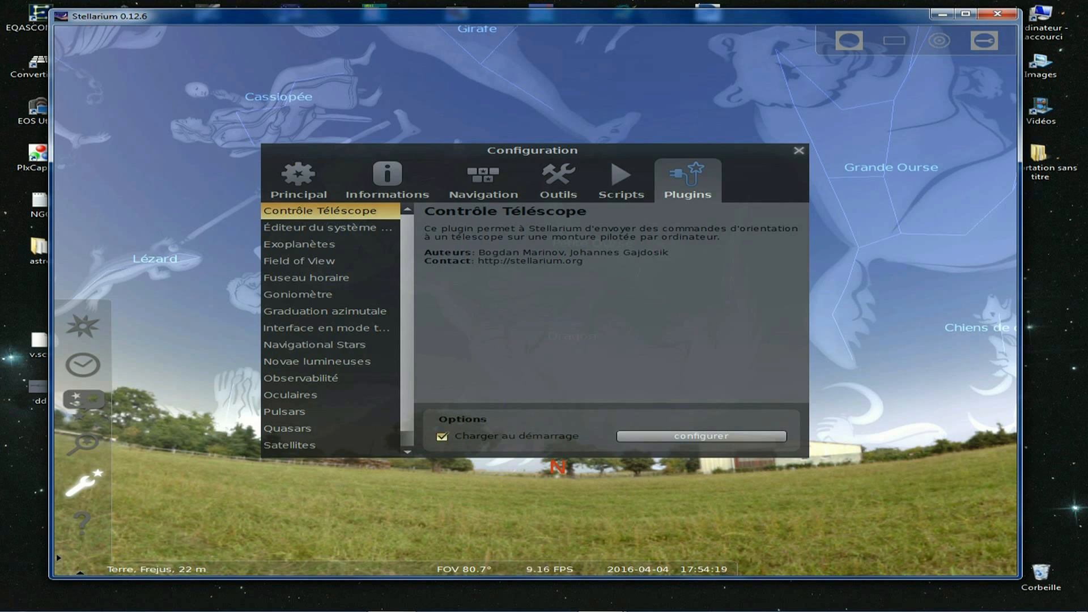
pyautogui.click(297, 179)
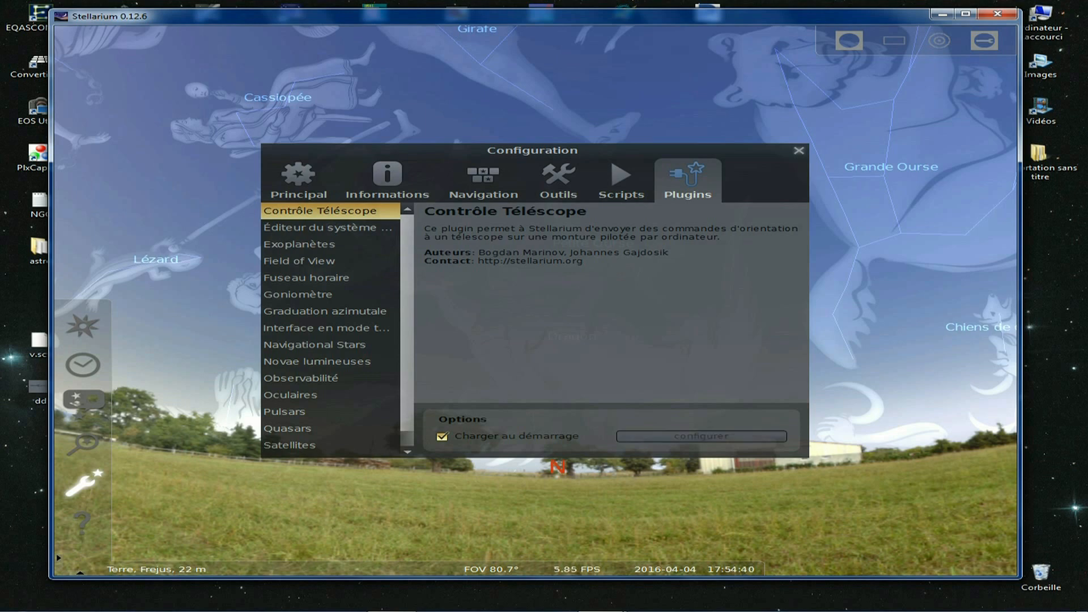
pyautogui.click(700, 436)
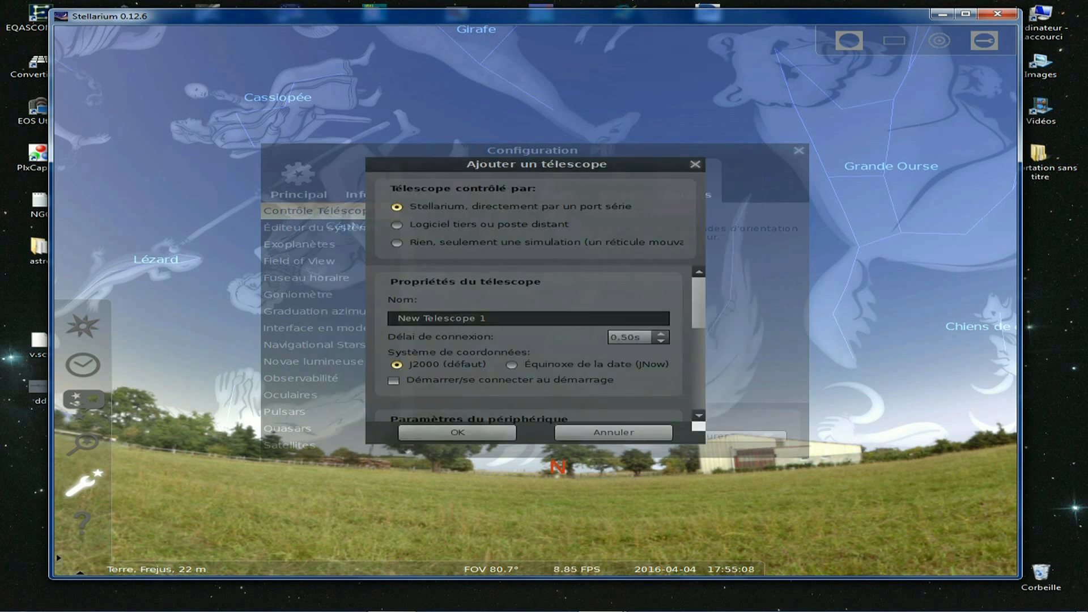
# Save telescope 'neq 6' with third-party control and connect-at-startup enabled
pyautogui.click(397, 225)
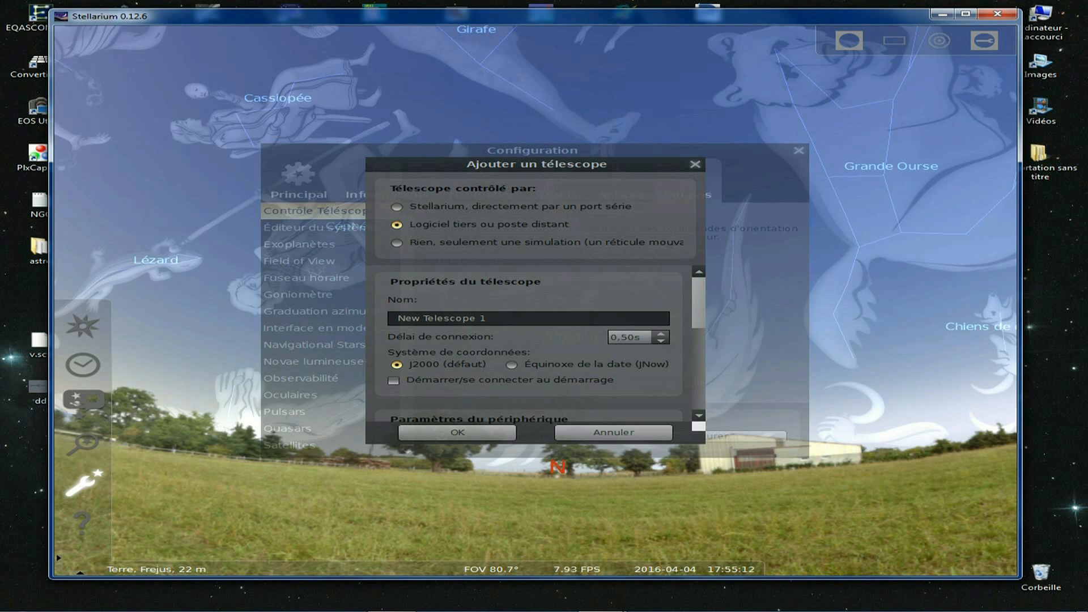
pyautogui.write('r')
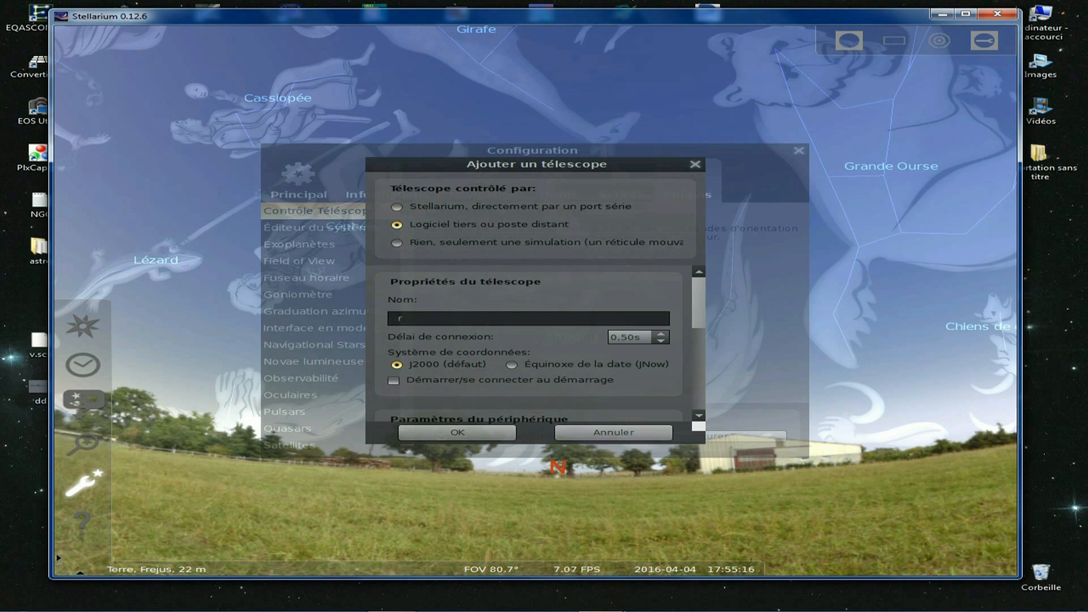
pyautogui.write('neq 6')
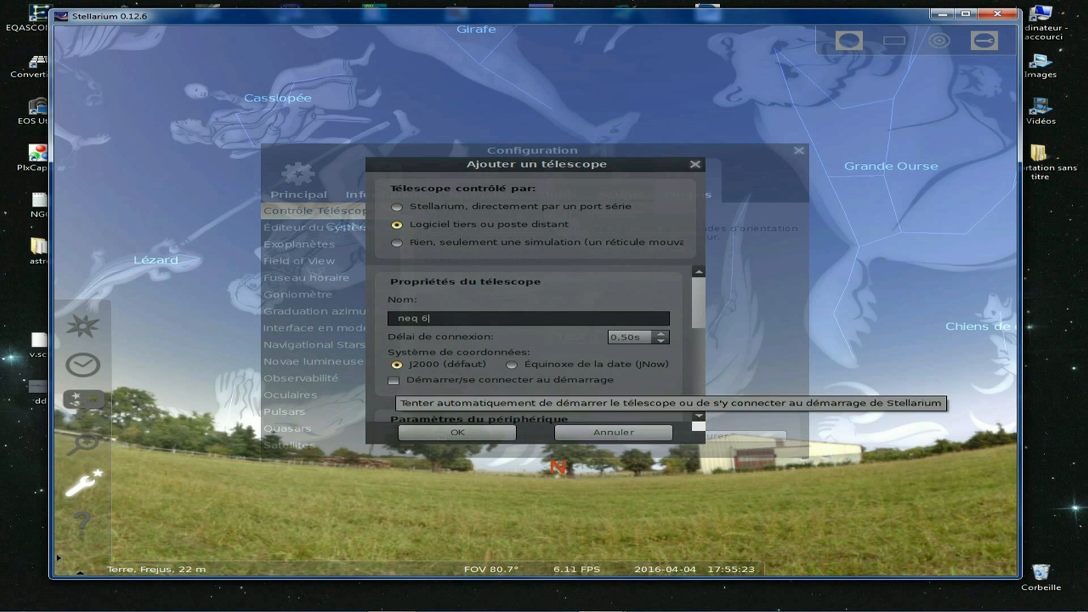
pyautogui.click(393, 379)
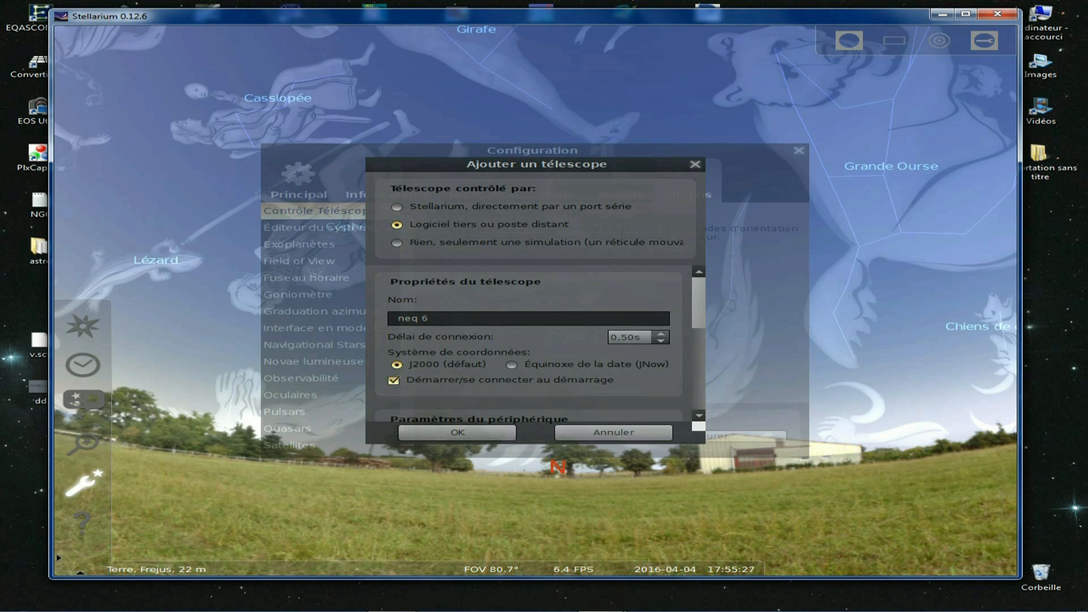
pyautogui.click(457, 433)
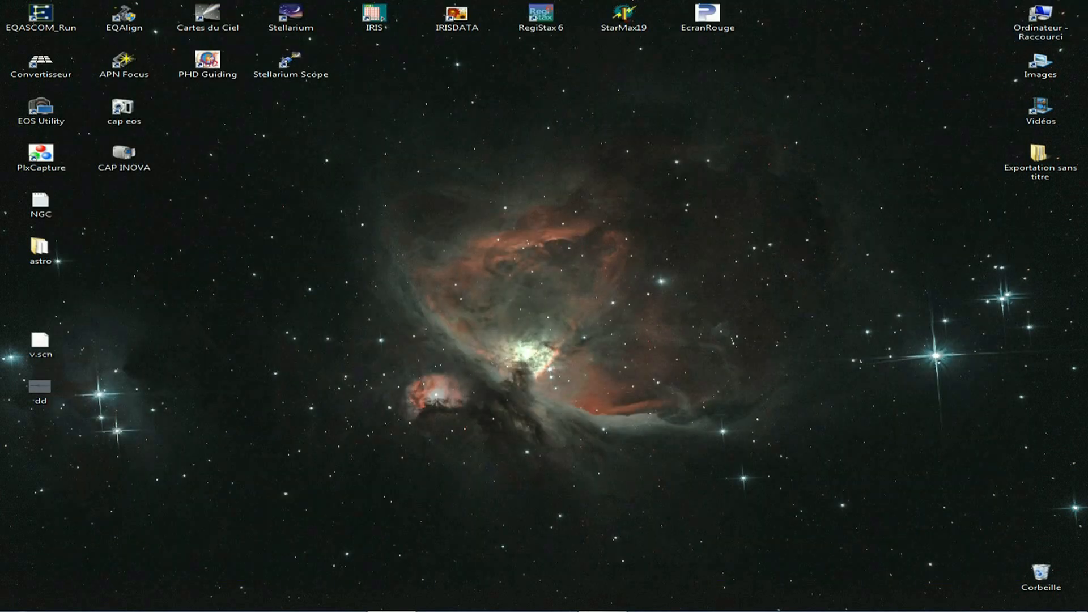
# Launch StellariumScopeWD, dismiss the configuration warning and open the driver list
pyautogui.click(290, 63)
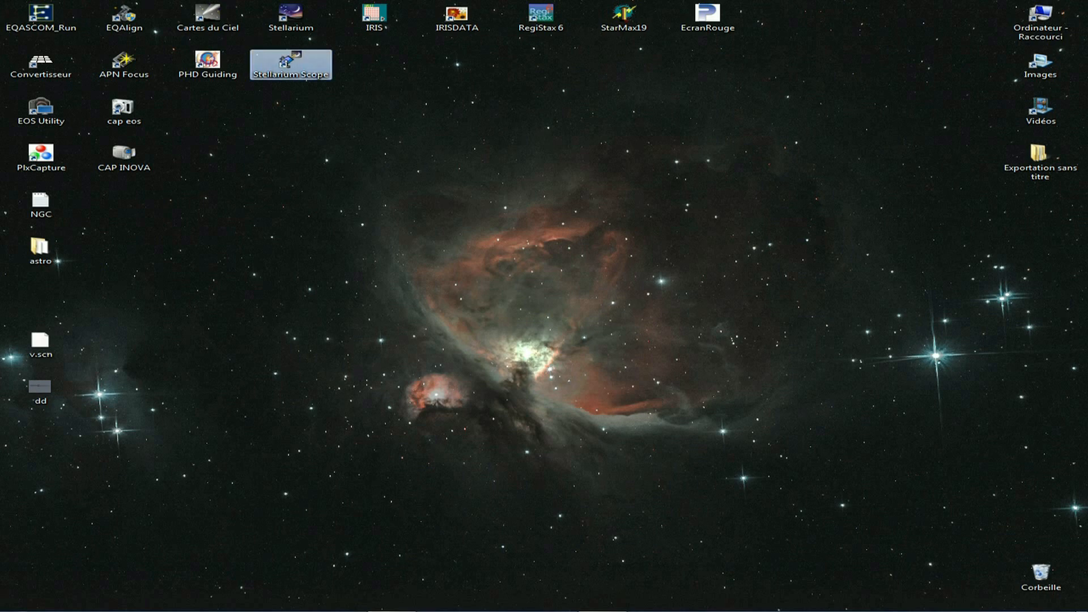
pyautogui.doubleClick(290, 64)
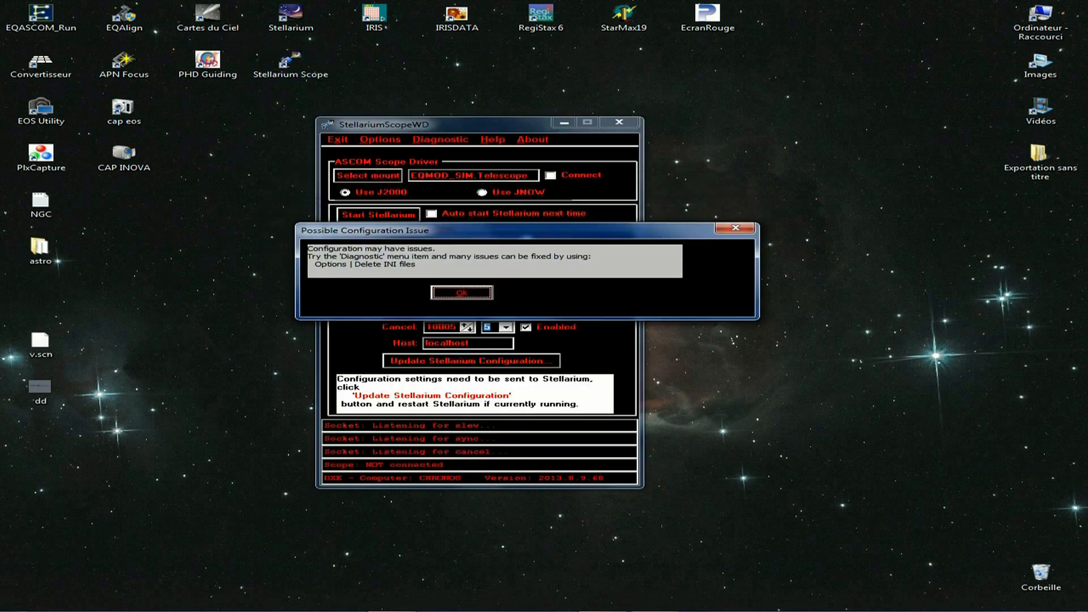
pyautogui.click(460, 292)
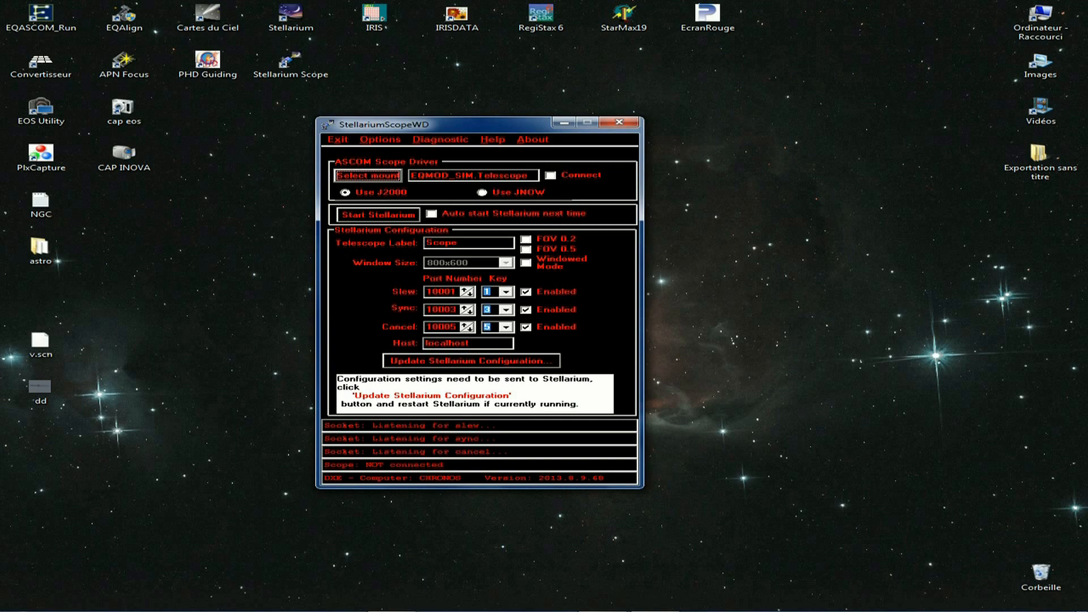
pyautogui.click(369, 175)
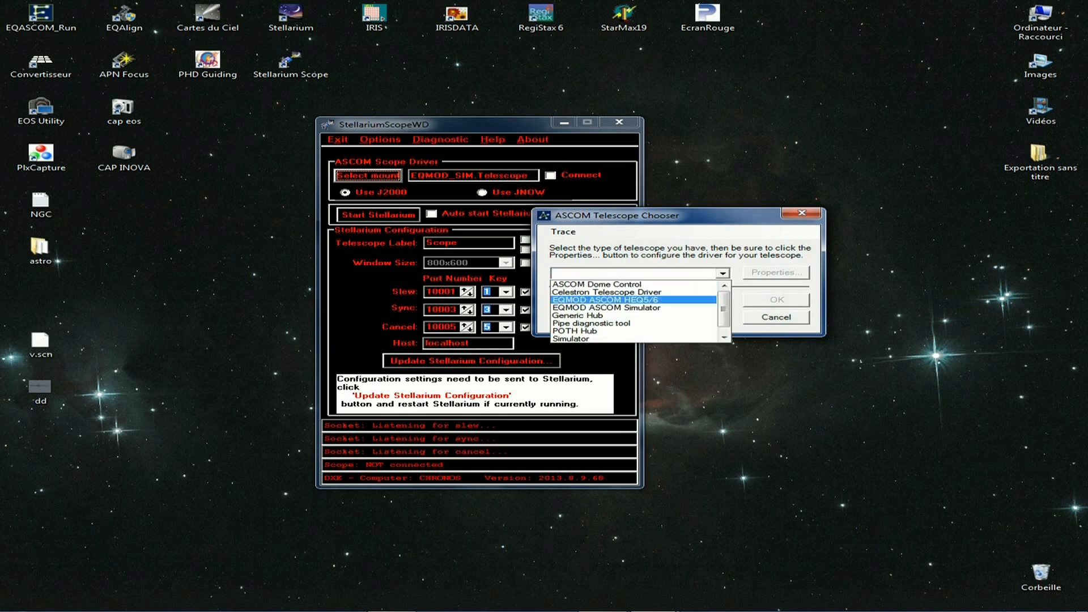
# Choose the EQMOD ASCOM Simulator driver and connect to the mount
pyautogui.click(631, 307)
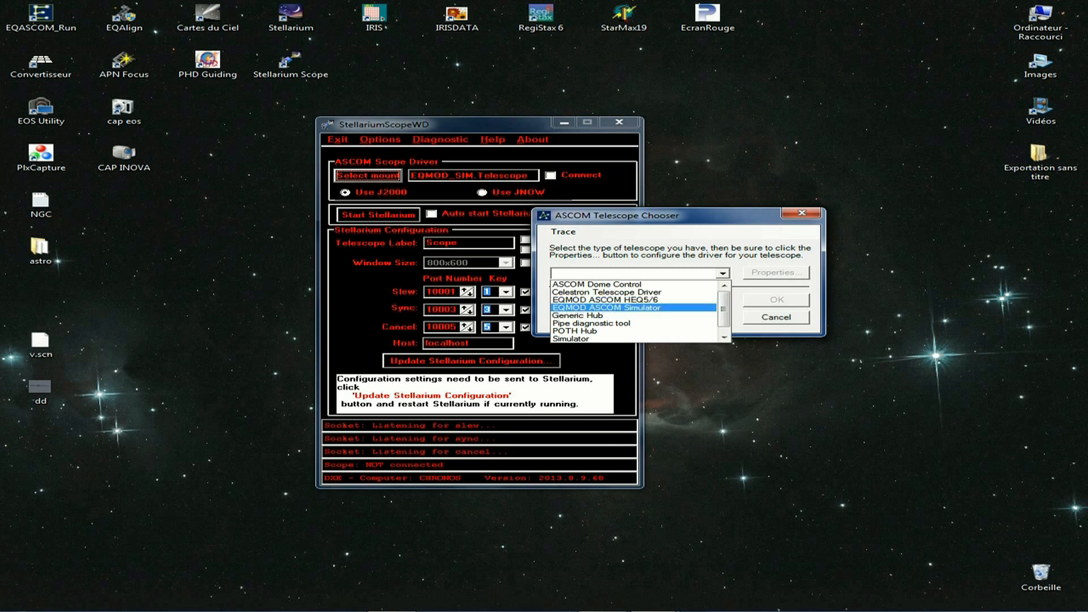
pyautogui.click(628, 307)
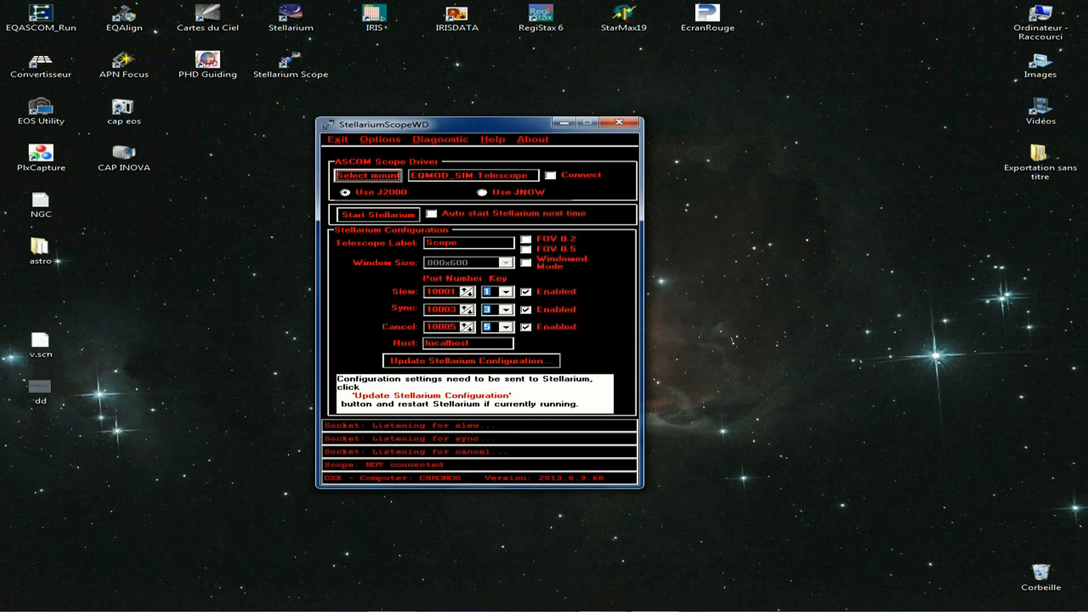
pyautogui.click(526, 174)
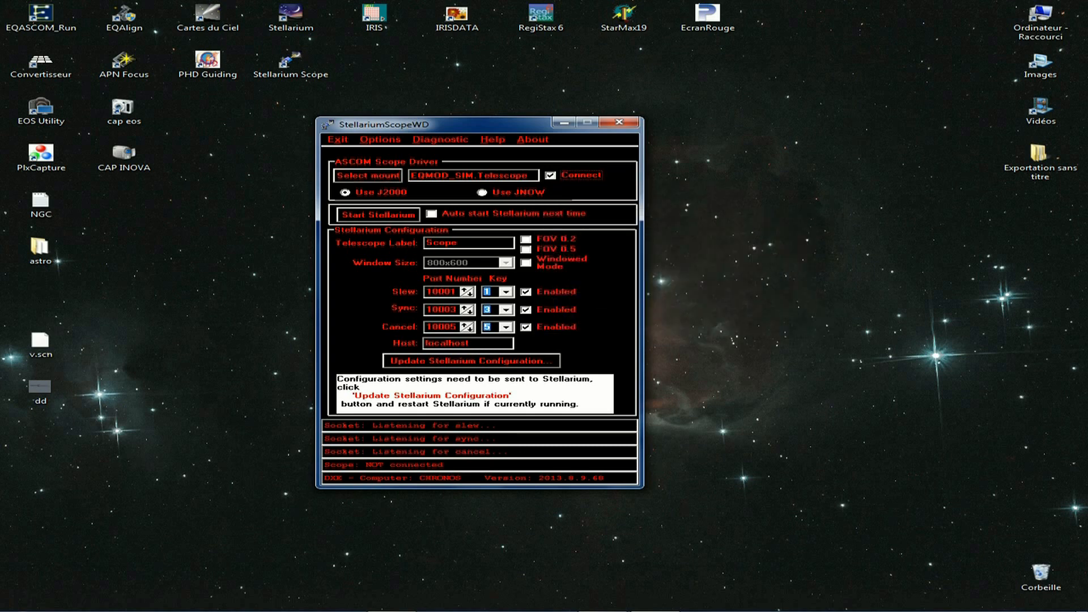
pyautogui.click(550, 174)
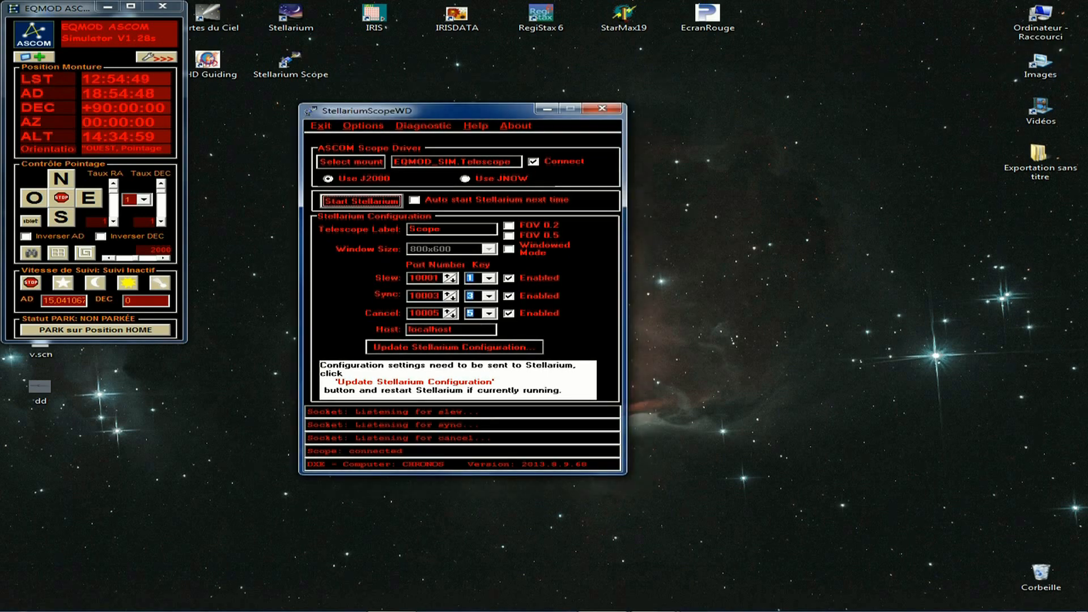
# Start Stellarium linked to the mount, atmosphere off, with EQMOD extended settings open
pyautogui.click(357, 200)
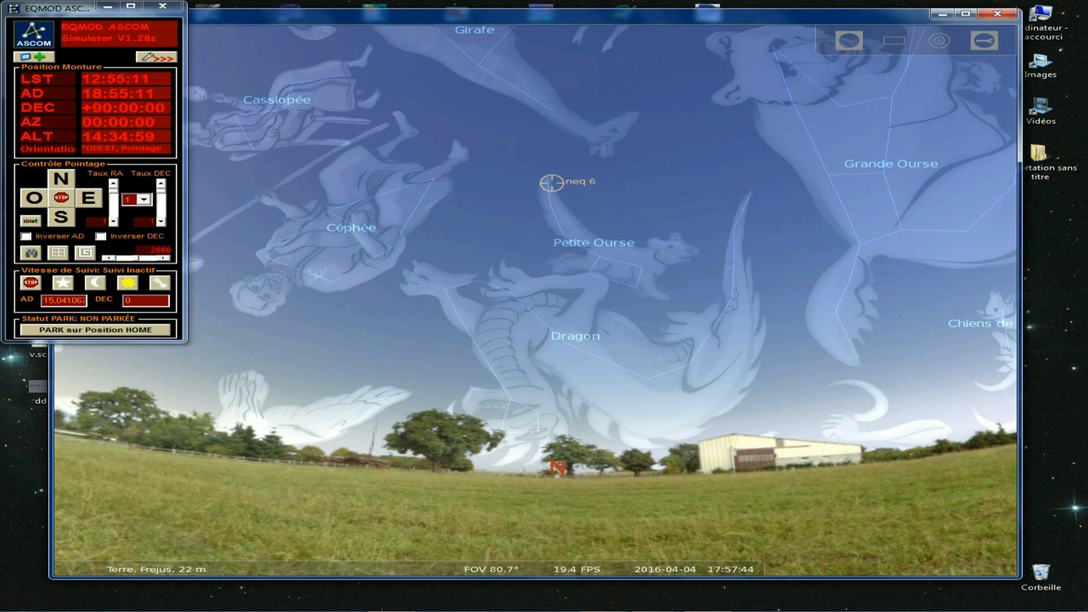
pyautogui.moveTo(69, 7); pyautogui.dragTo(101, 55)
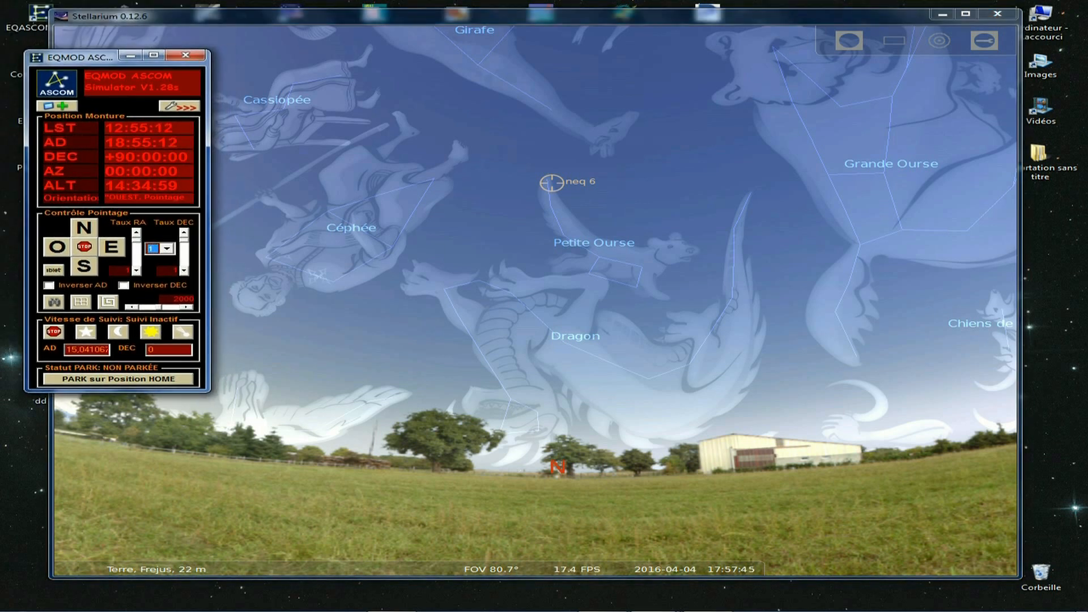
pyautogui.click(166, 248)
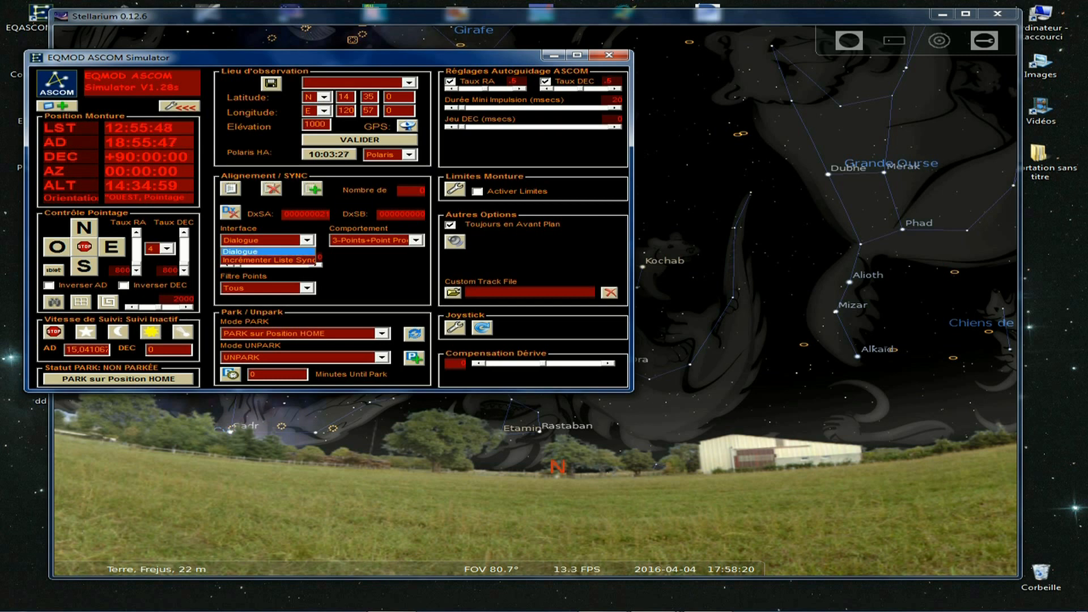
# Set the EQMOD alignment interface to Dialogue, collapse settings, and select Dubhe
pyautogui.click(266, 239)
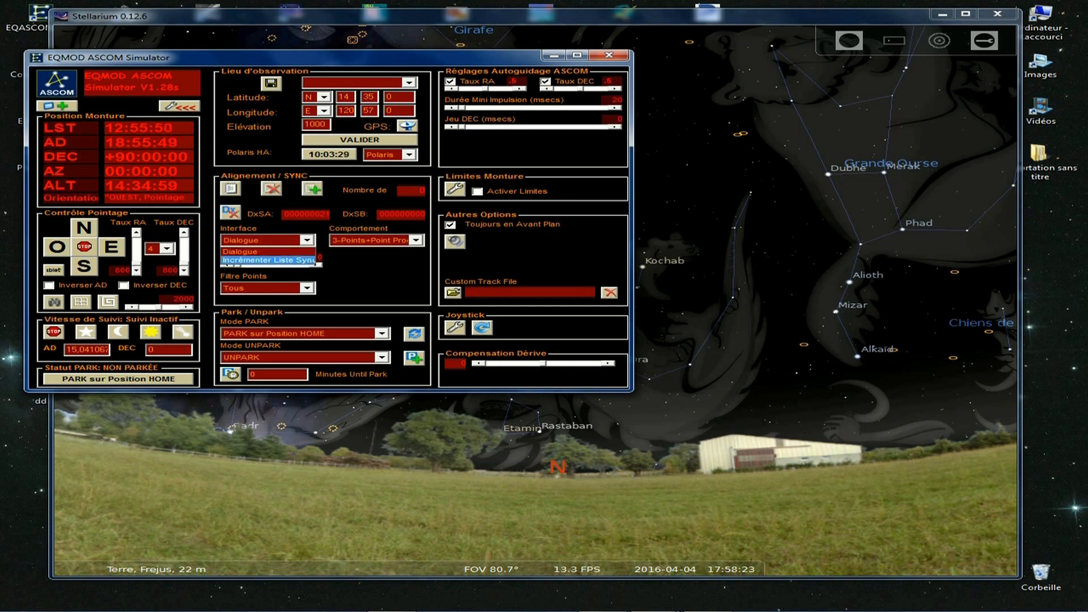
pyautogui.click(267, 259)
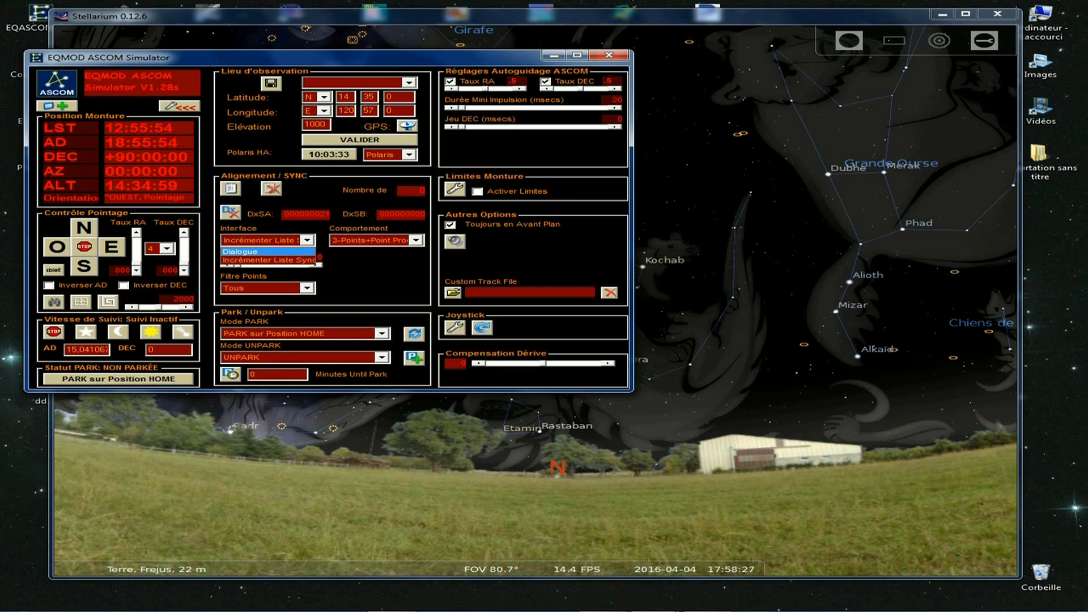
pyautogui.click(260, 251)
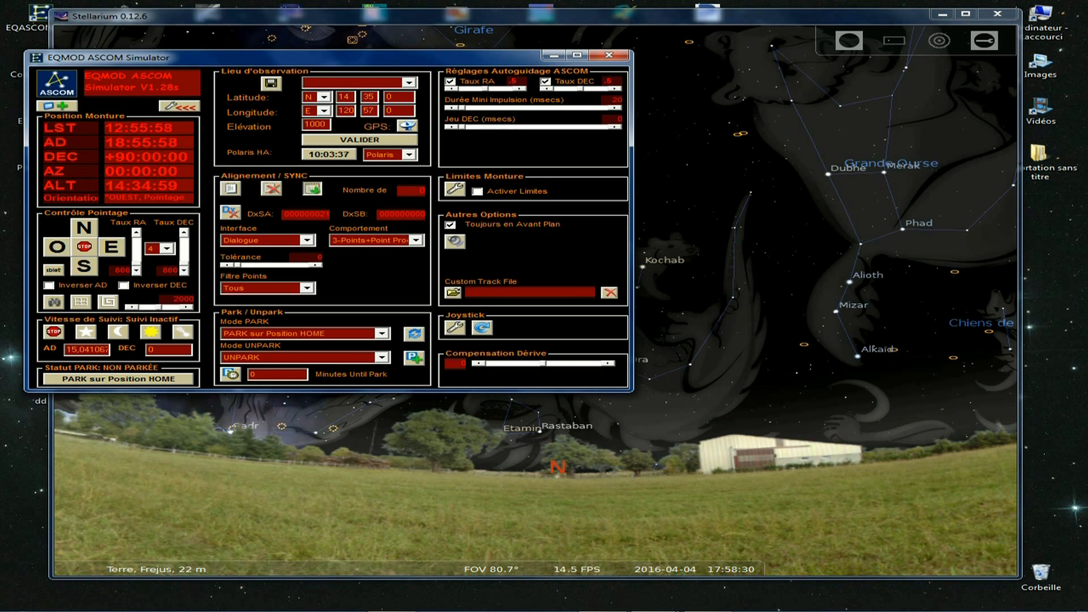
pyautogui.click(229, 188)
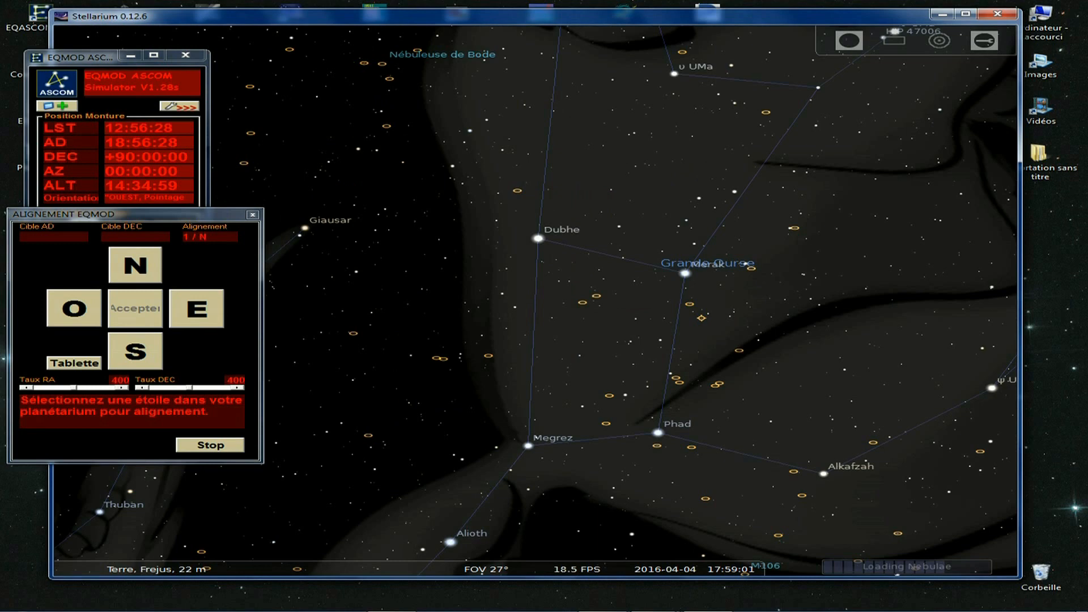
pyautogui.click(538, 238)
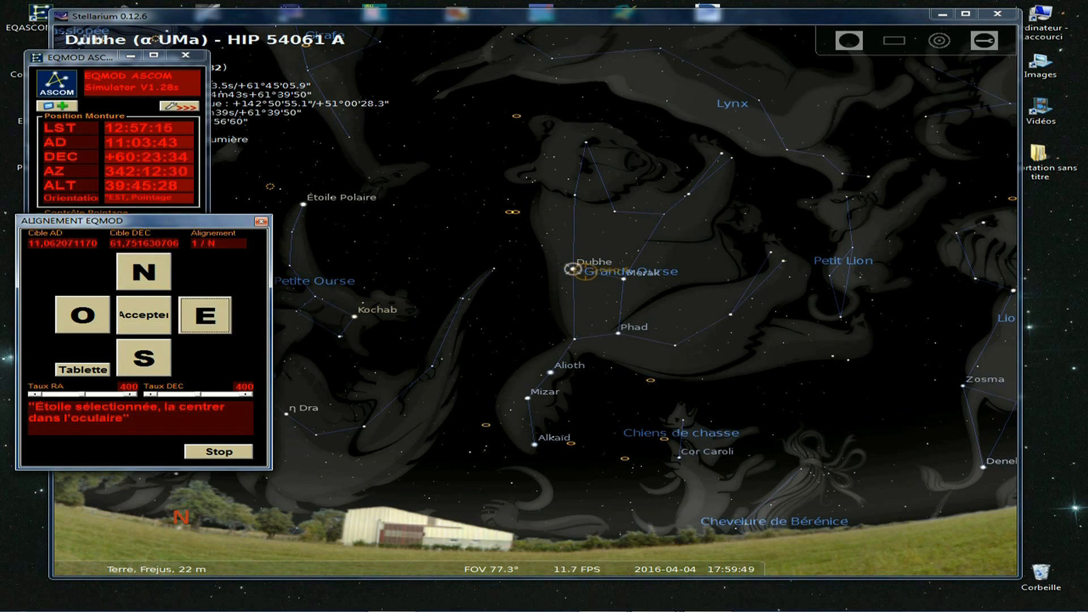
# Nudge the mount east twice to centre Dubhe and accept it as alignment point one
pyautogui.click(204, 314)
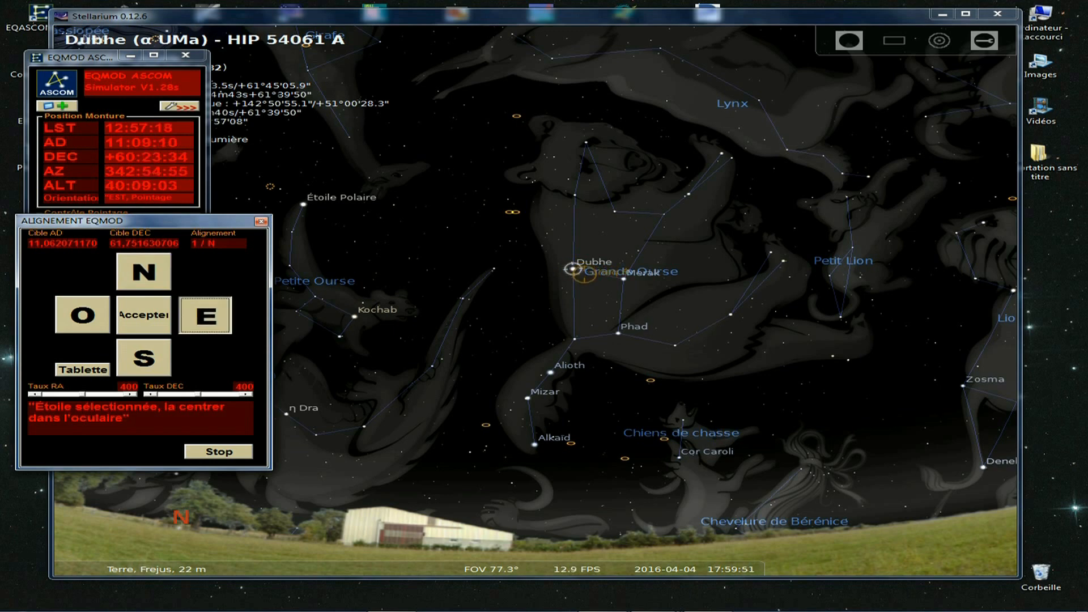
pyautogui.click(204, 315)
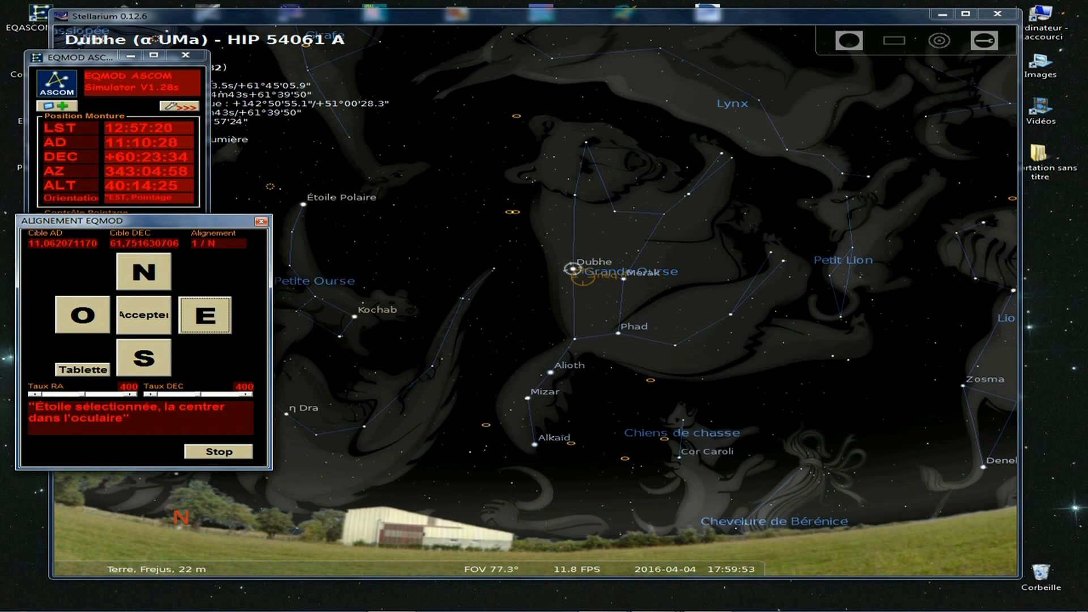
pyautogui.click(143, 315)
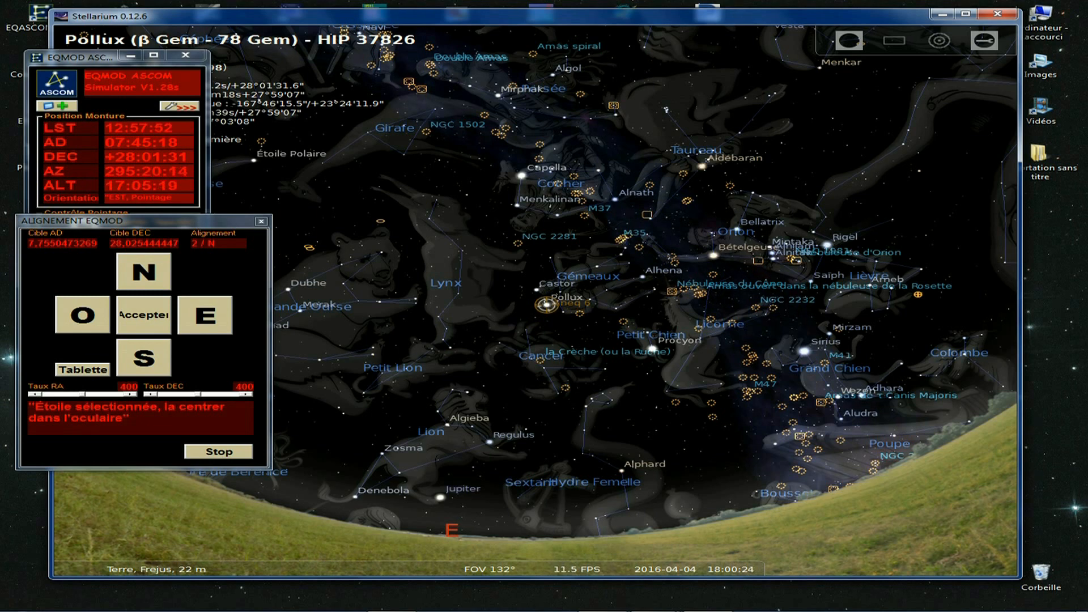
# Accept Pollux as the second alignment point and select Capella
pyautogui.click(143, 315)
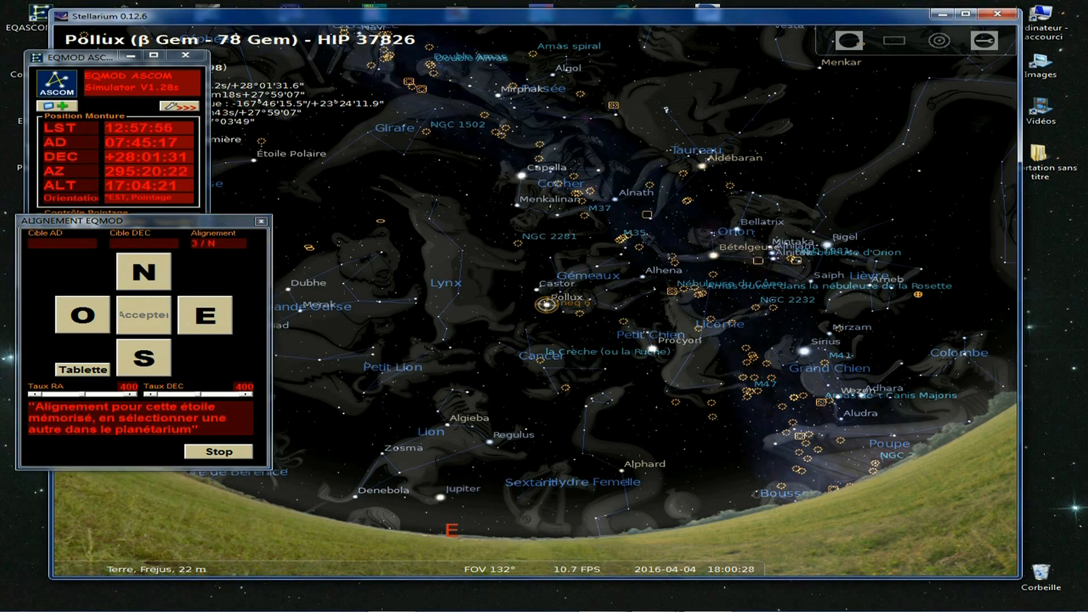
pyautogui.click(519, 175)
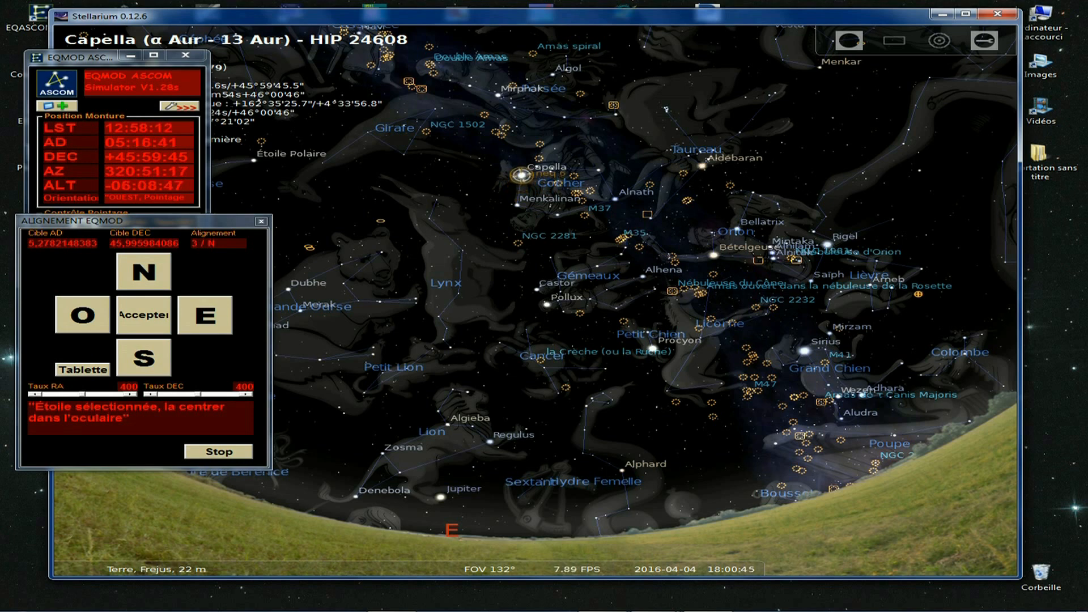
# Accept Capella as the final alignment point and minimise the simulator window
pyautogui.click(143, 315)
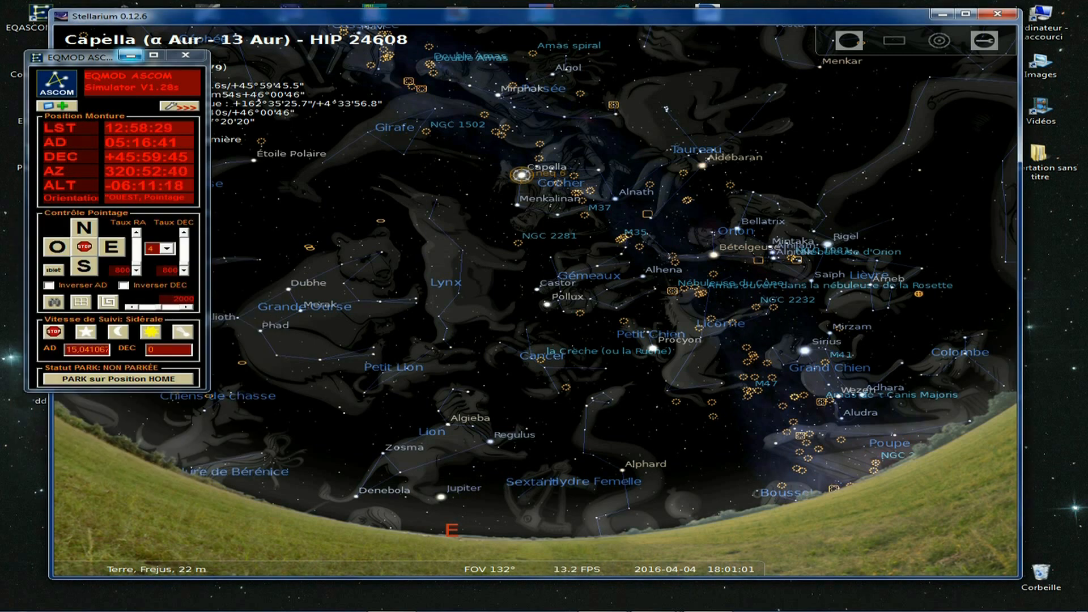
pyautogui.moveTo(130, 56)
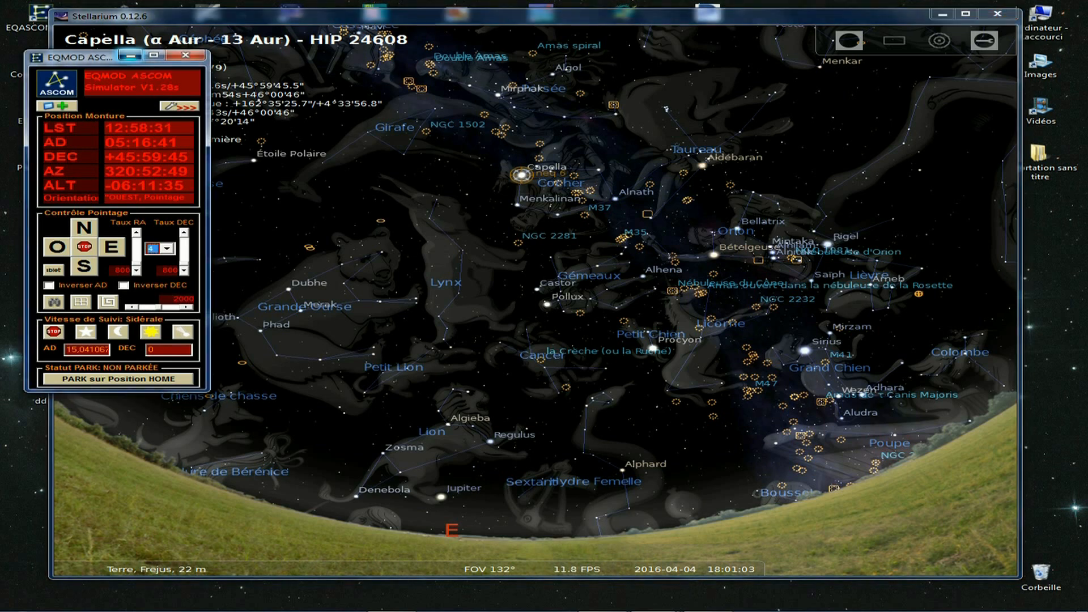
pyautogui.click(185, 56)
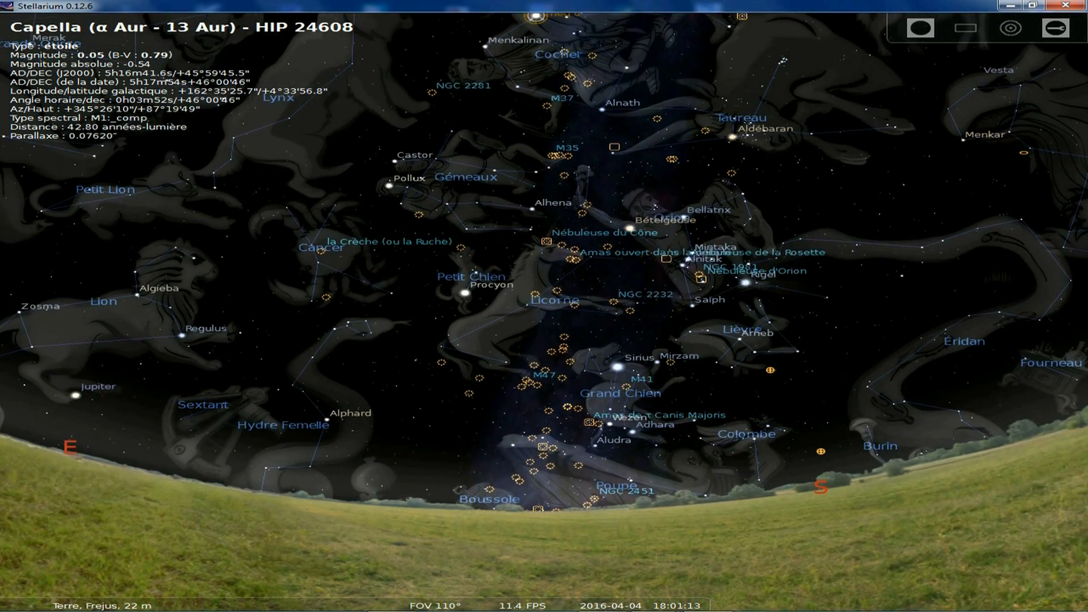
# Select the Cone Nebula (NGC 2264), slewing neq 6 there and zooming in and out
pyautogui.scroll(3)
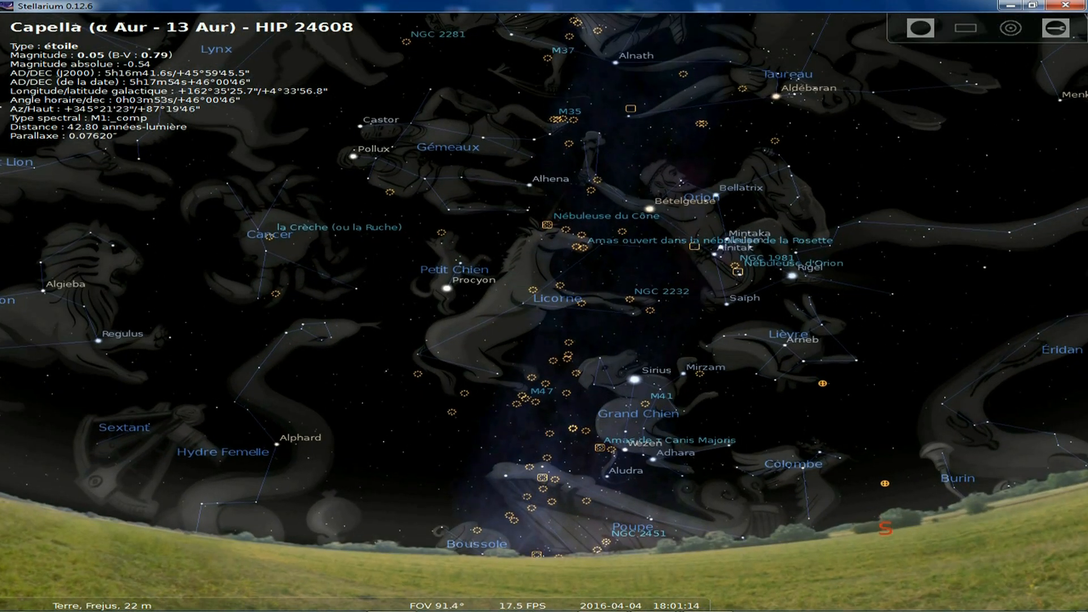
pyautogui.click(548, 228)
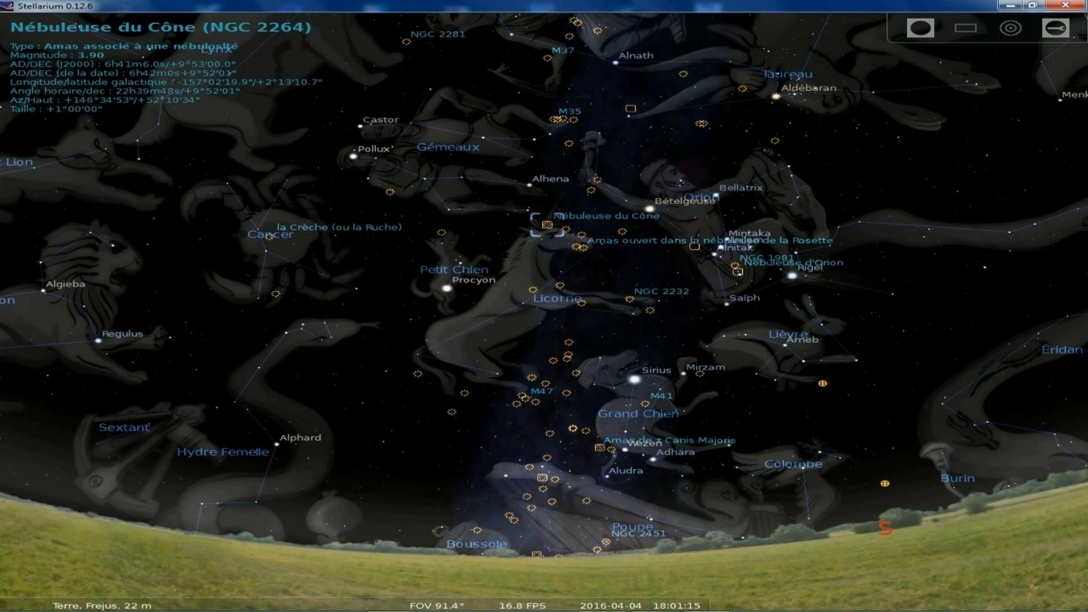
pyautogui.scroll(-3)
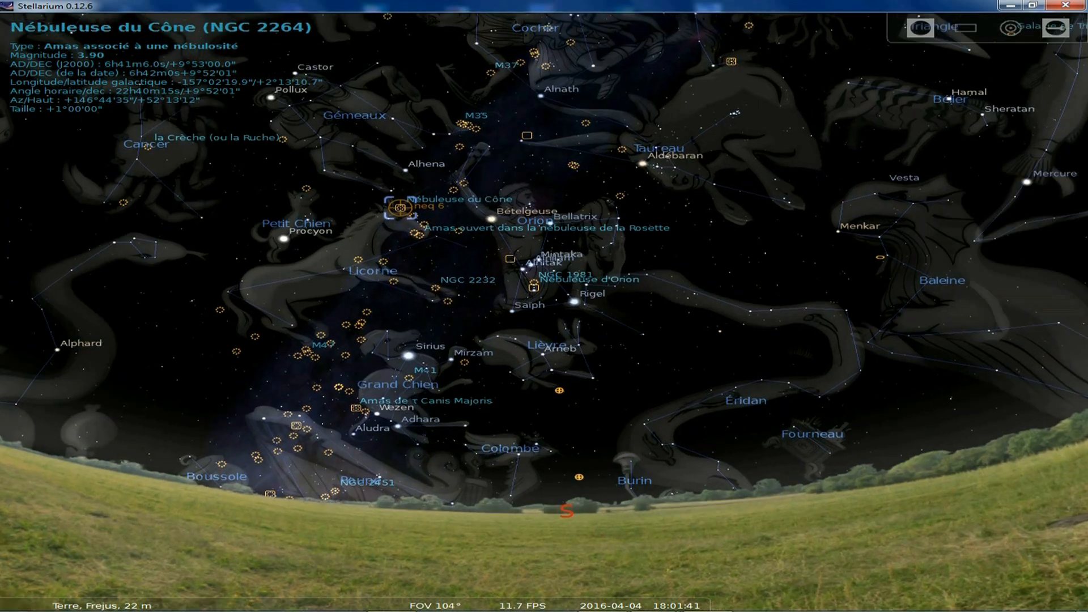
pyautogui.scroll(3)
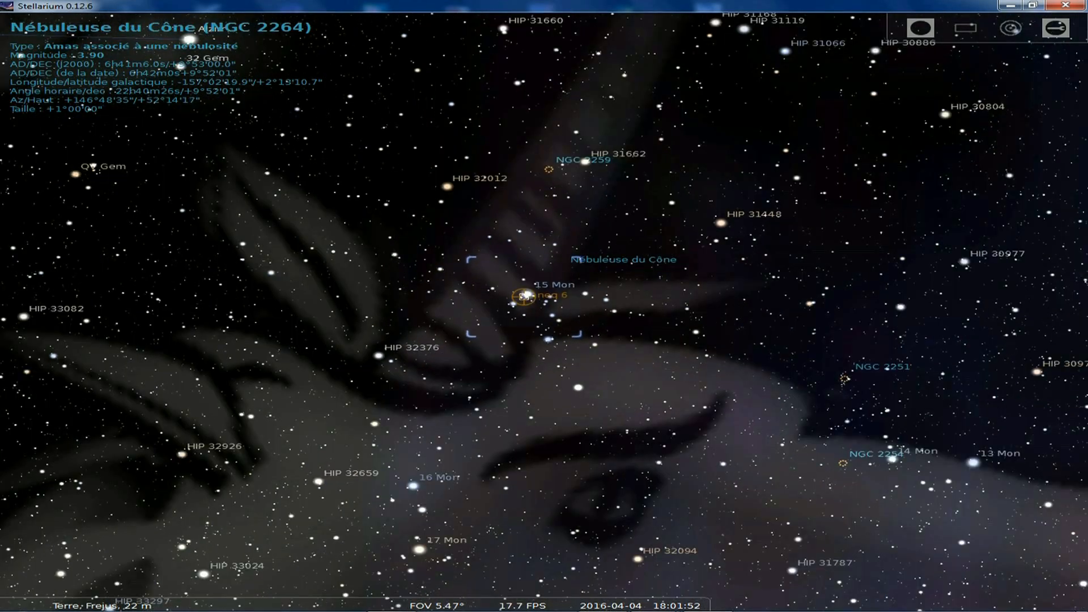
pyautogui.scroll(-3)
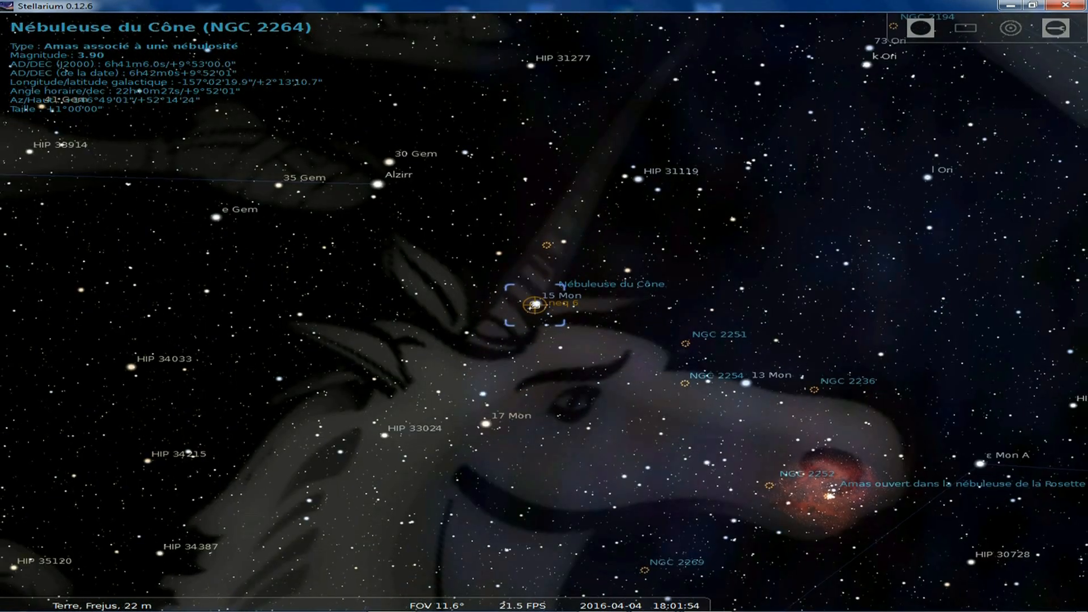
pyautogui.scroll(-3)
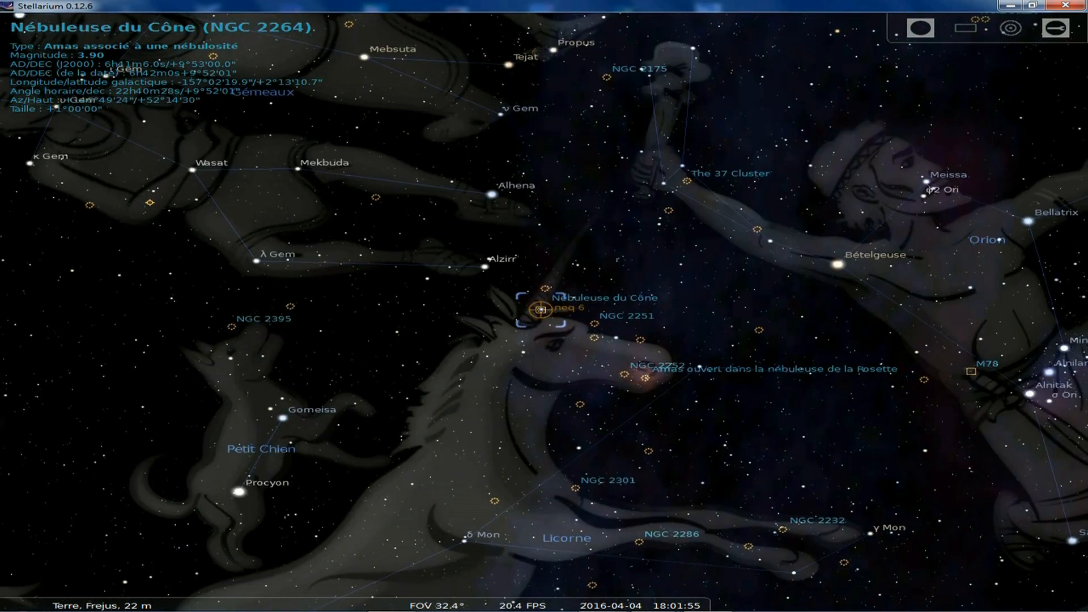
pyautogui.scroll(-3)
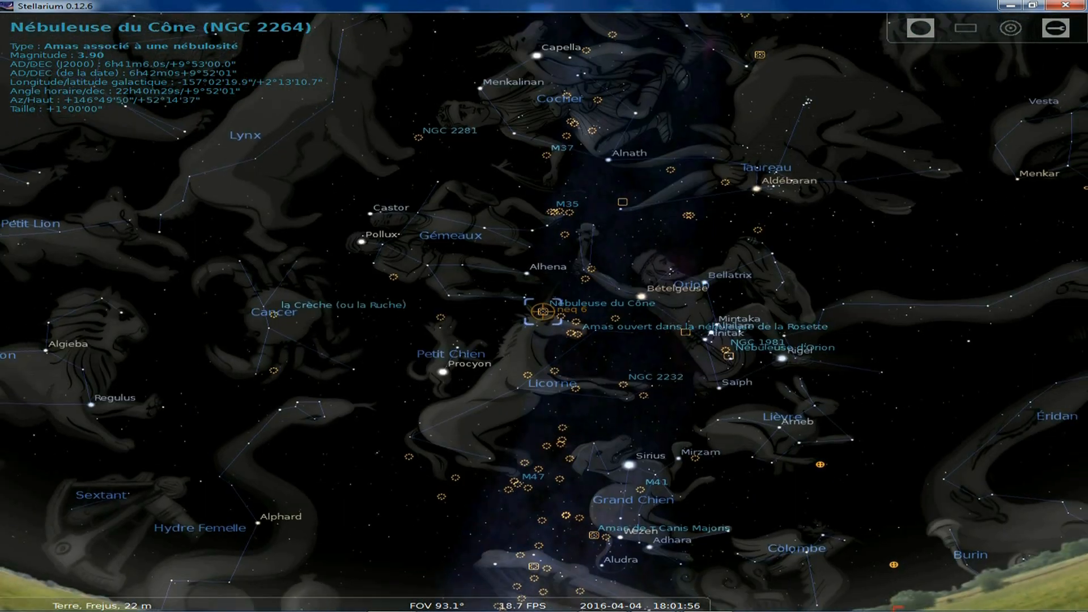